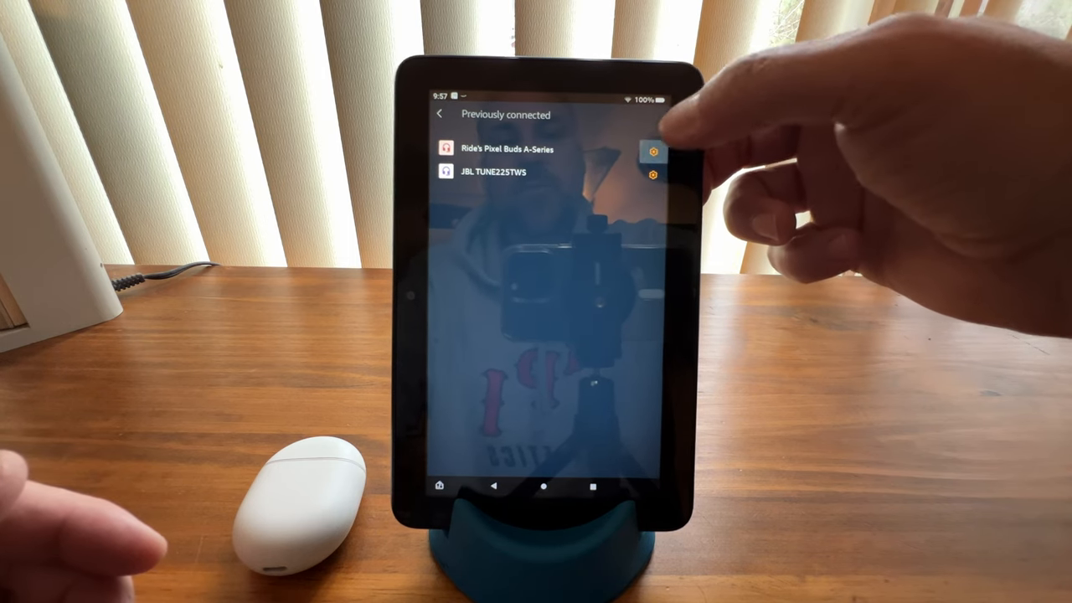
# - Forget the Pixel Buds A-Series from its device details, confirming with Forget Device
pyautogui.click(653, 151)
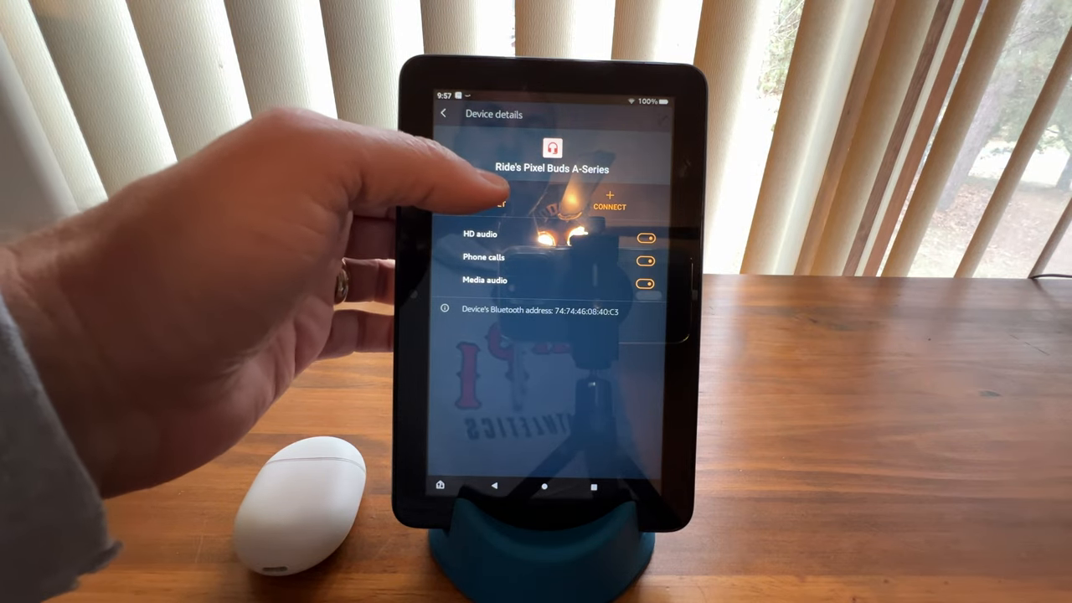
pyautogui.click(494, 201)
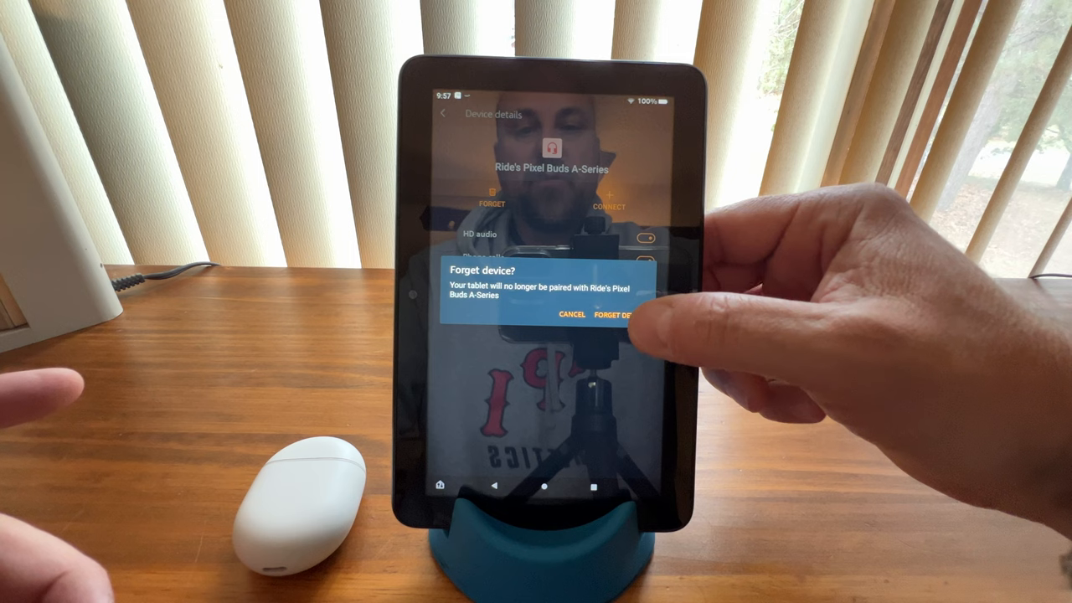
pyautogui.click(615, 315)
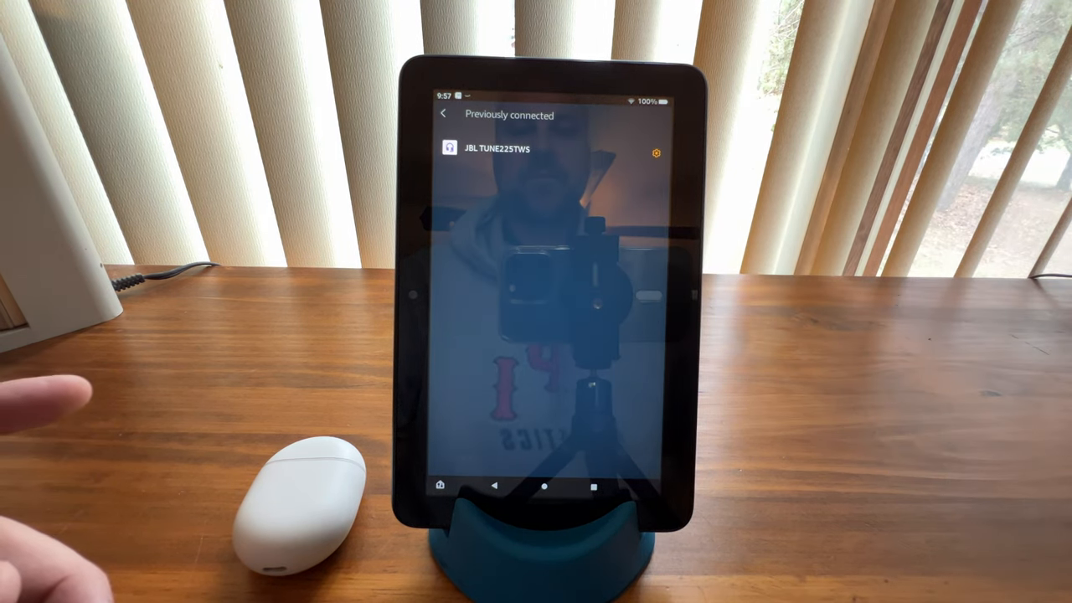